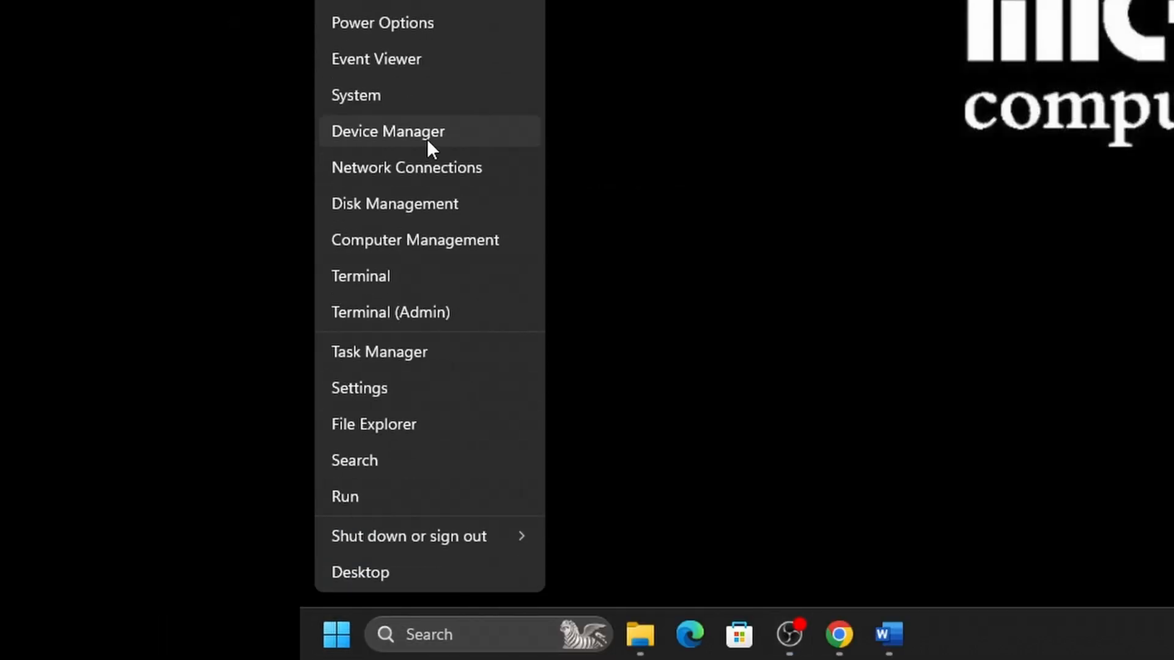
- Expand Network adapters and select the MediaTek Wi-Fi 6 MT7921 Wireless LAN Card
click(388, 131)
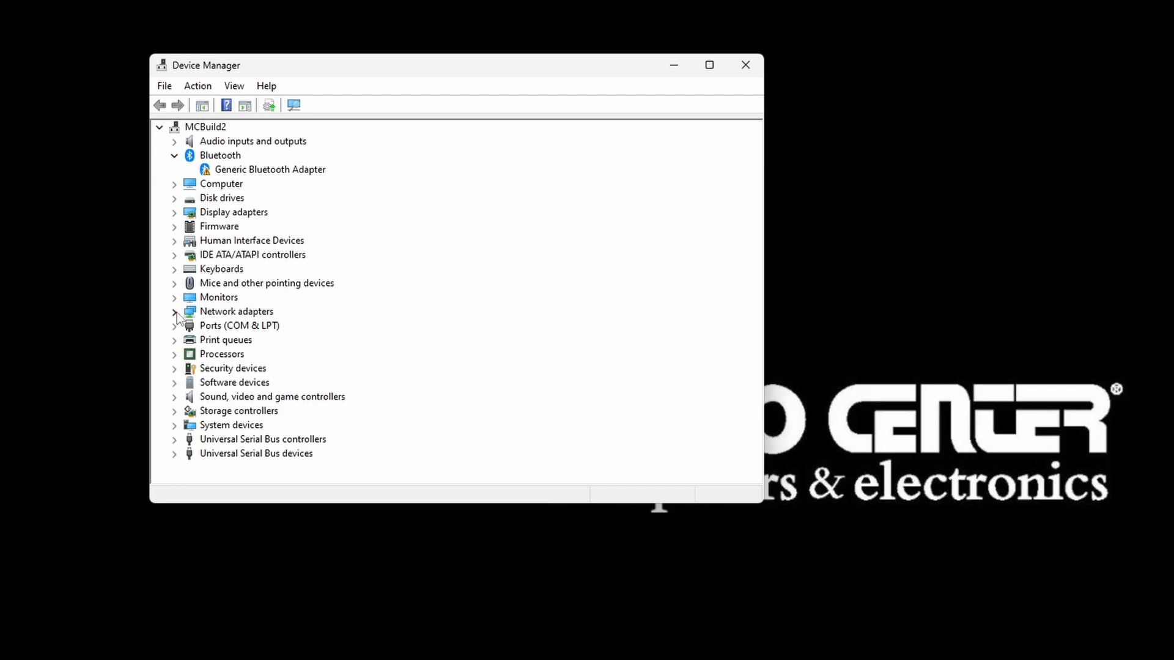
click(174, 312)
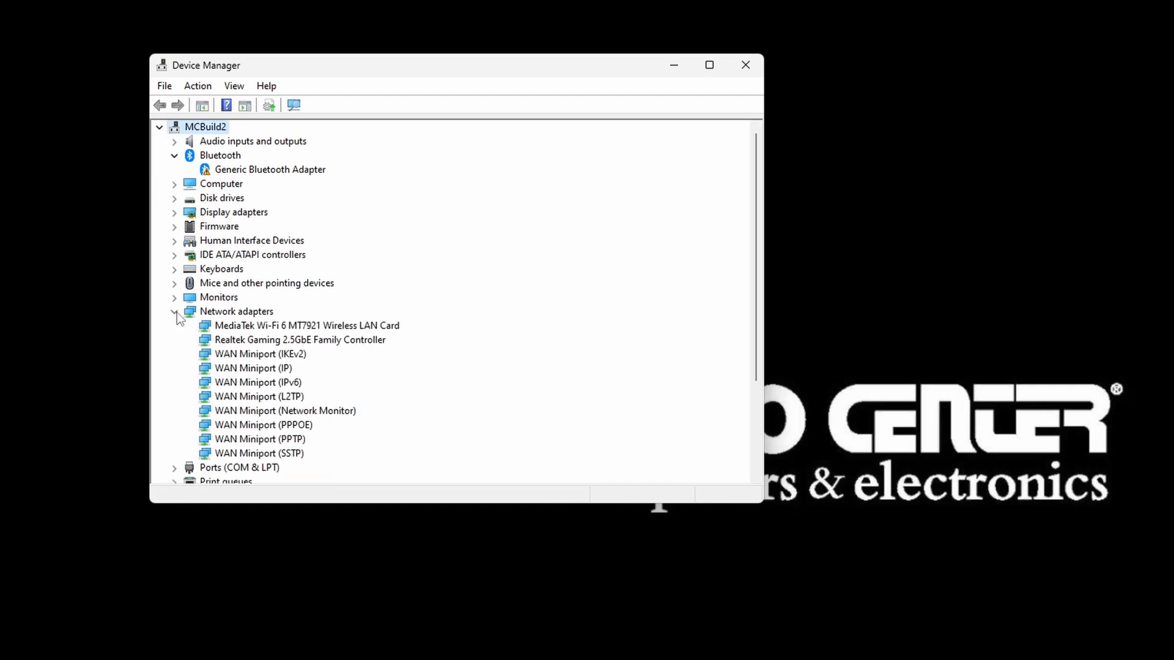
mouse_move(332, 332)
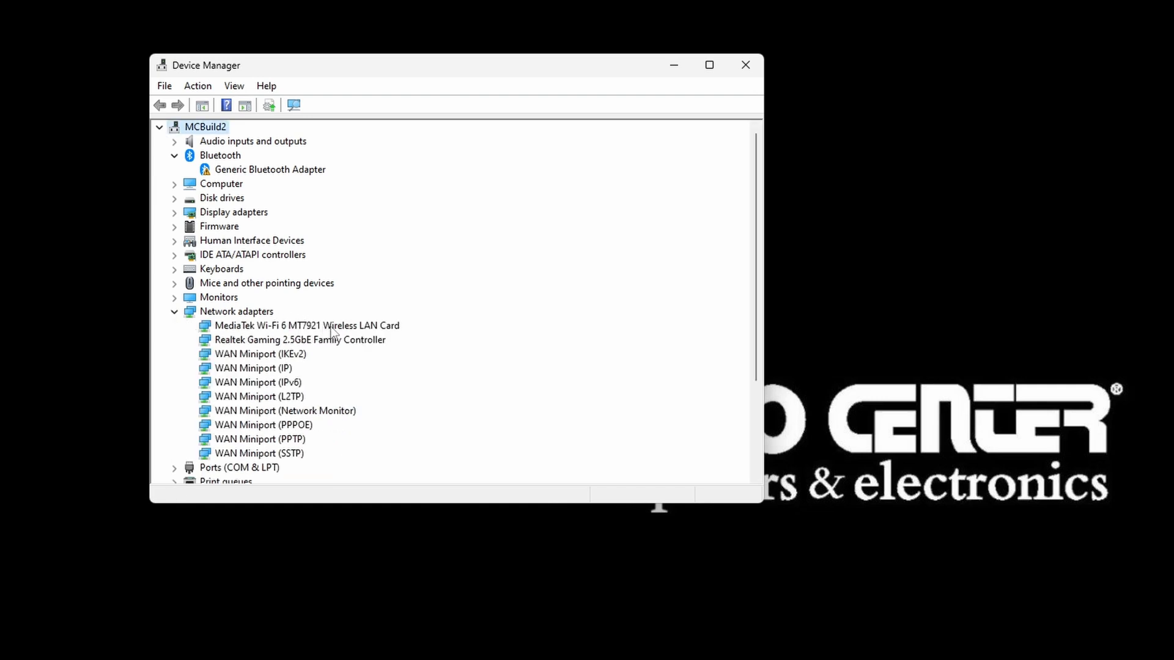
click(307, 325)
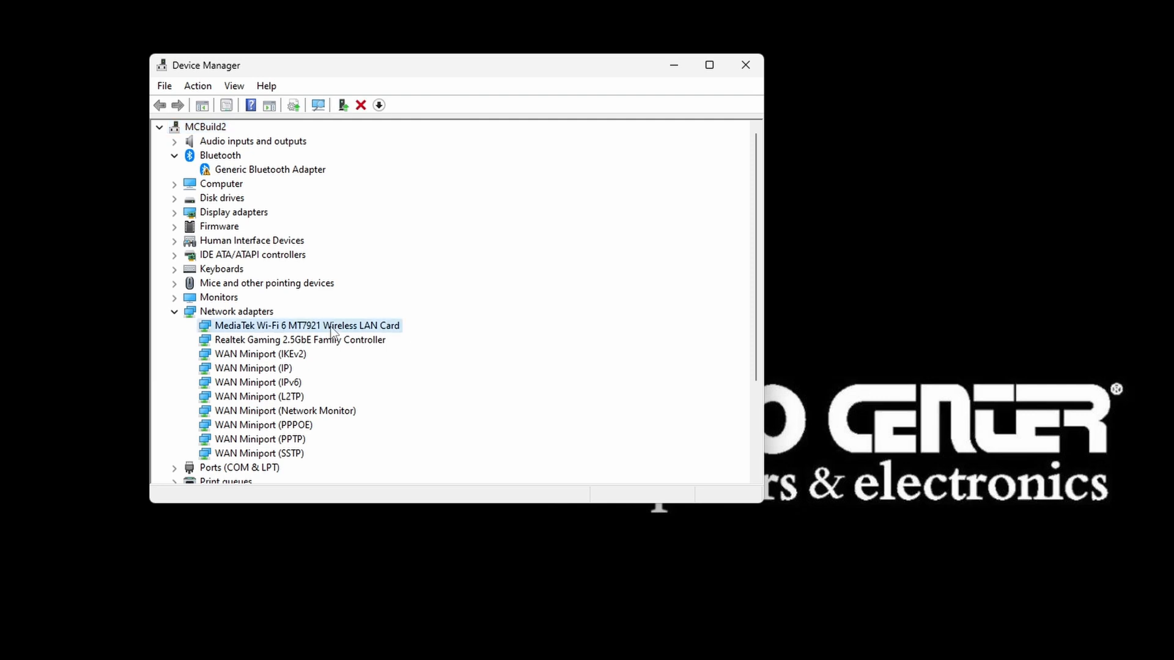
mouse_move(342, 346)
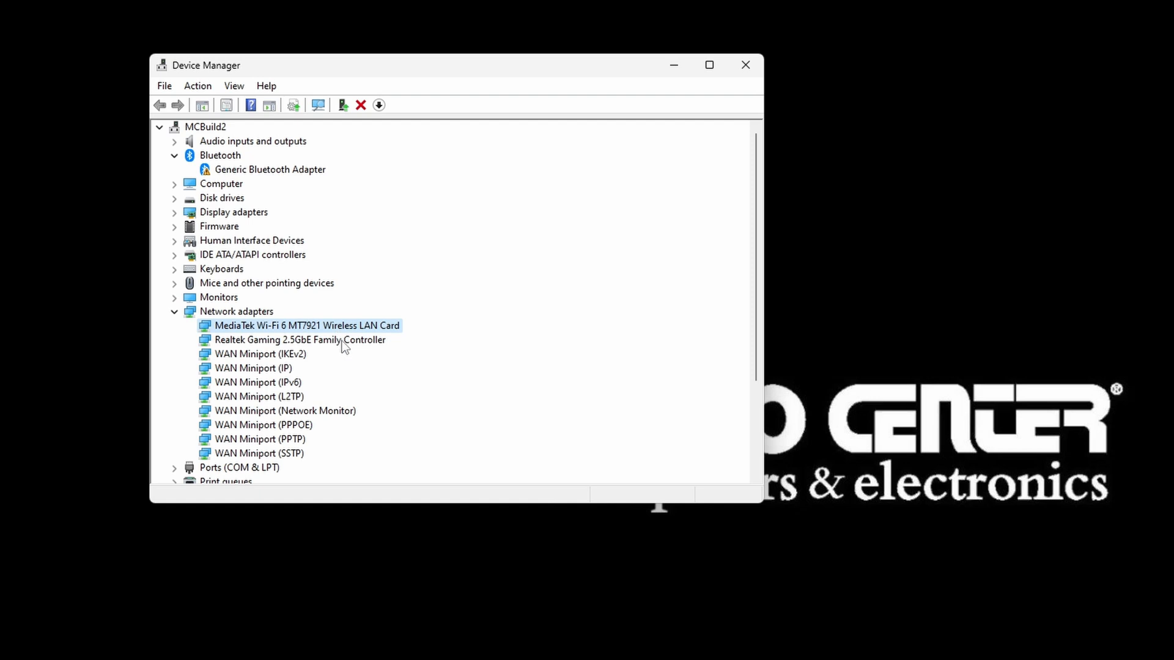
click(298, 339)
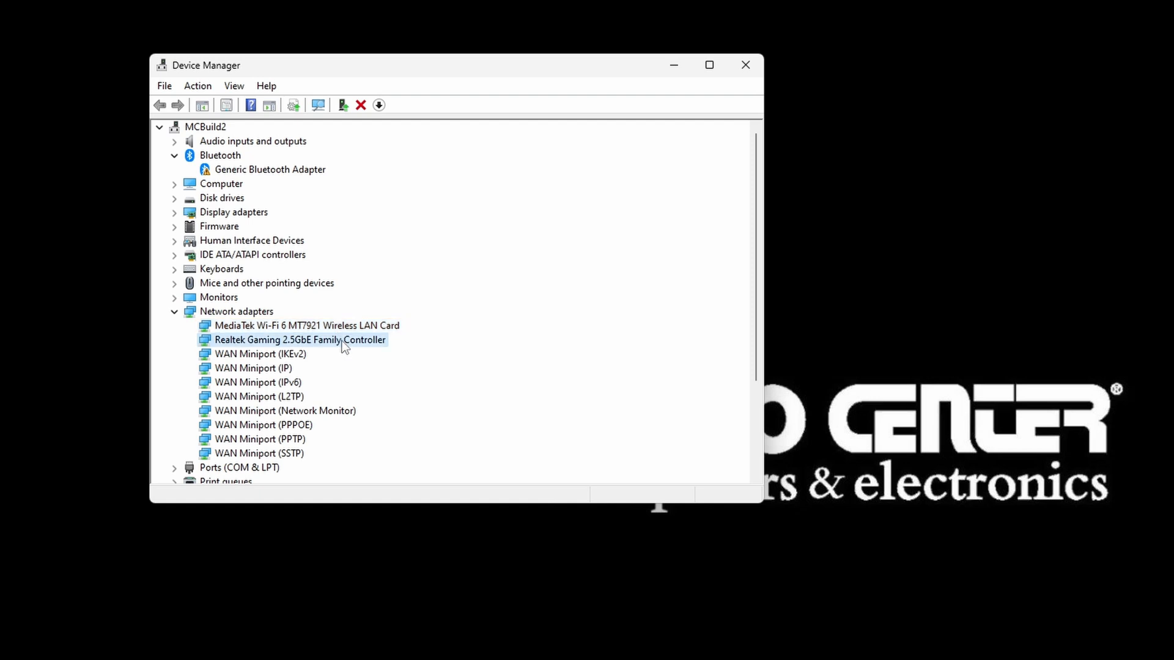
click(306, 326)
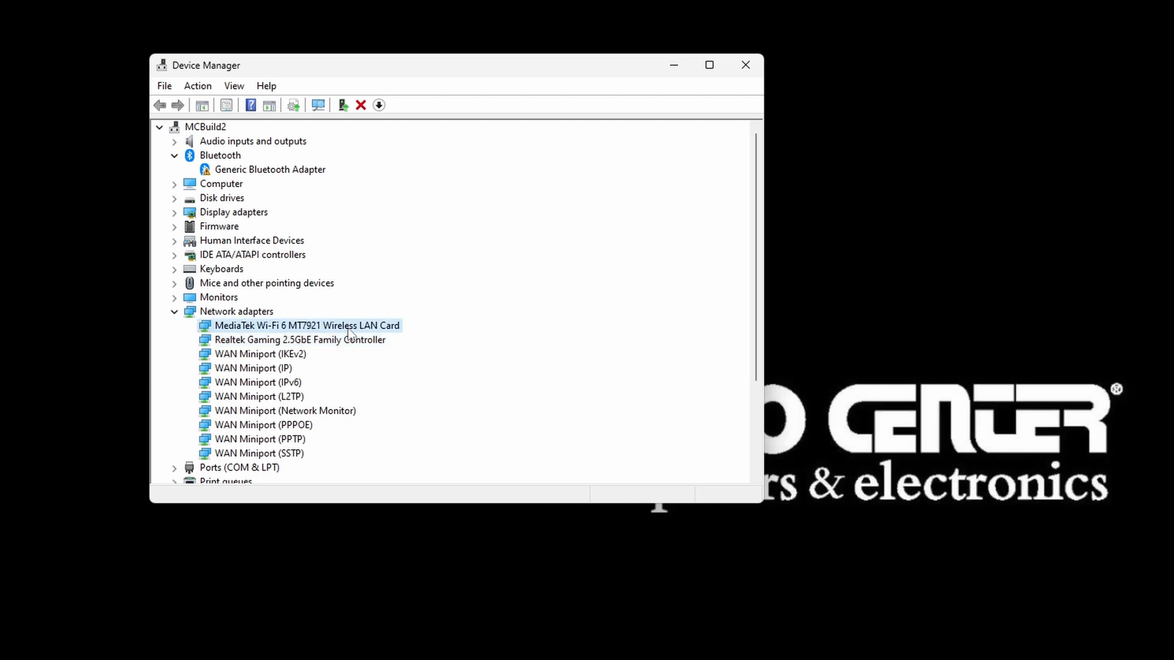
- Uninstall the MediaTek Wi-Fi 6 MT7921 card via its context menu and confirm the uninstall
right_click(305, 326)
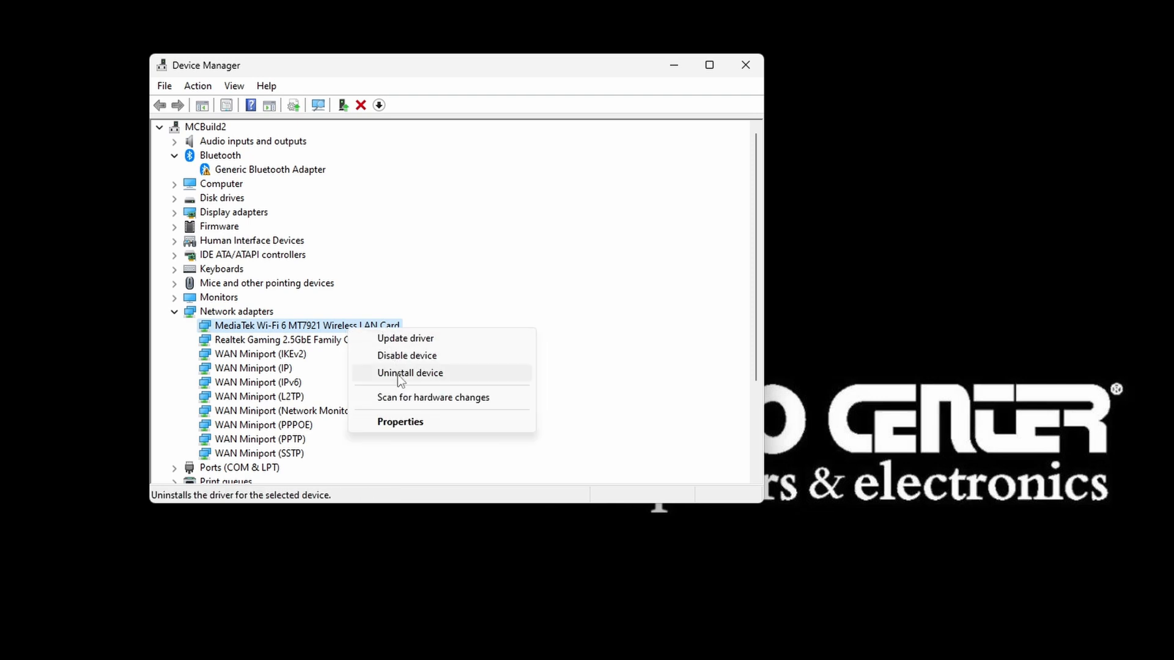
click(409, 373)
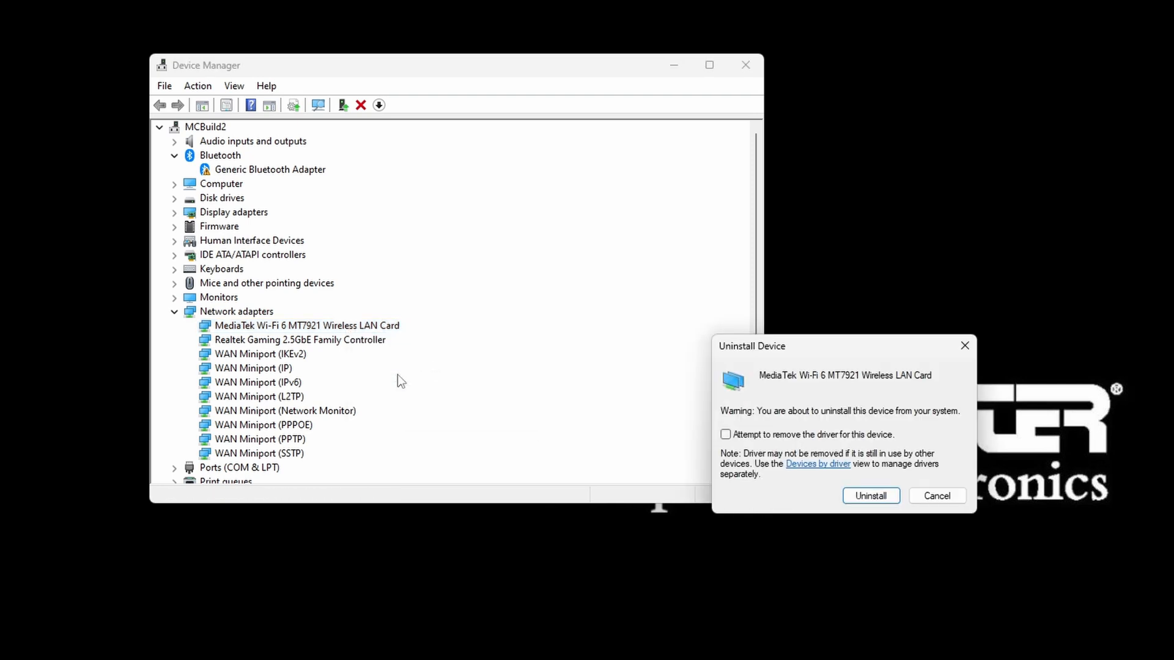
mouse_move(878, 455)
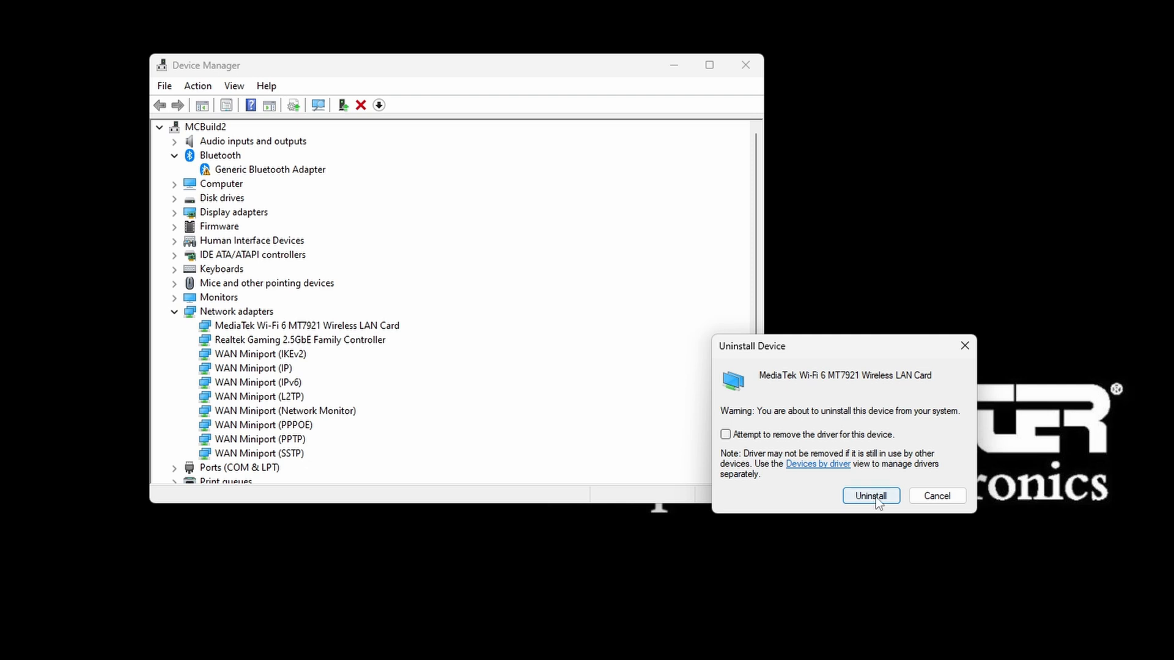
click(870, 495)
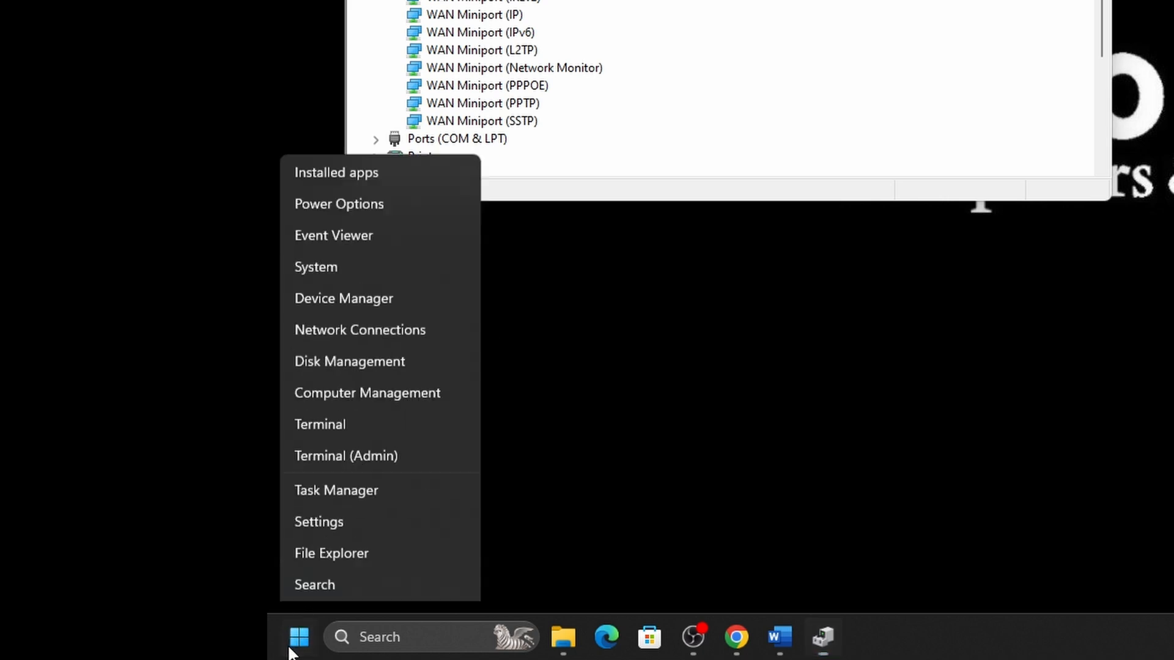
- Reopen Device Manager and expand Network adapters to show the MediaTek Wi-Fi 6 card listed again
click(362, 551)
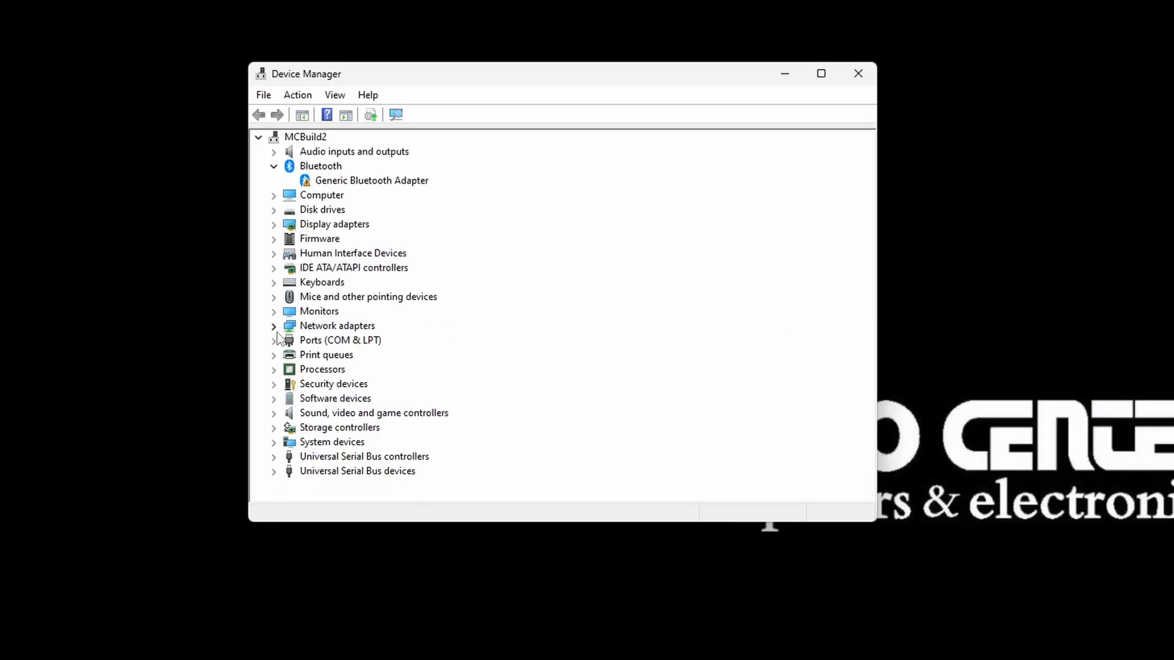
click(274, 325)
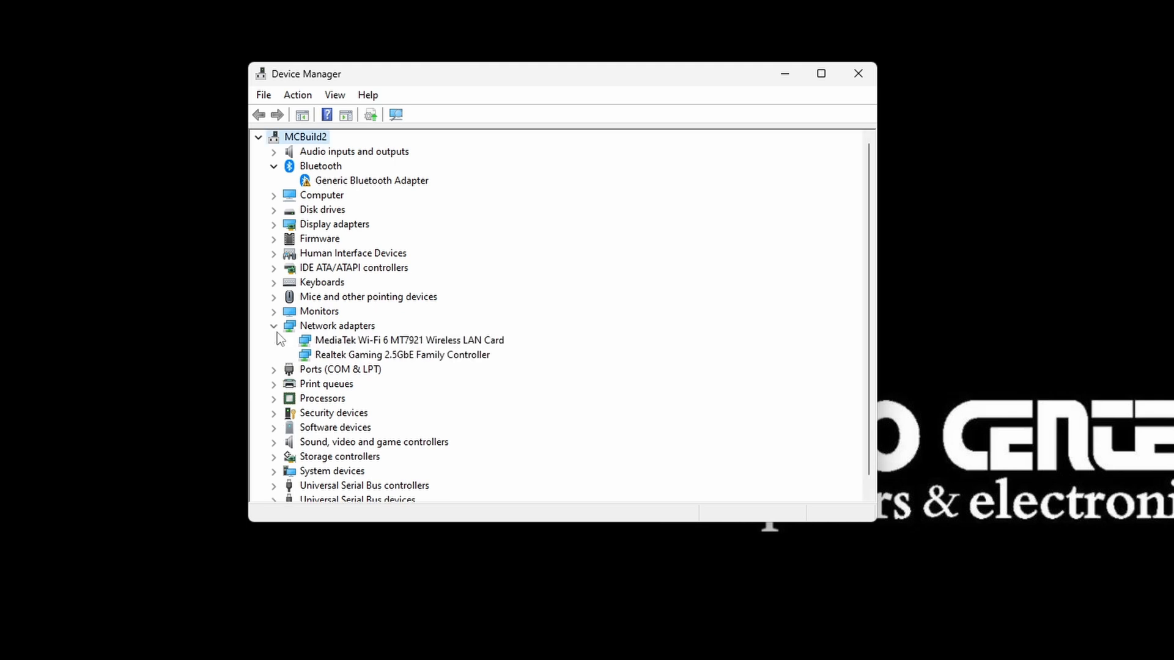